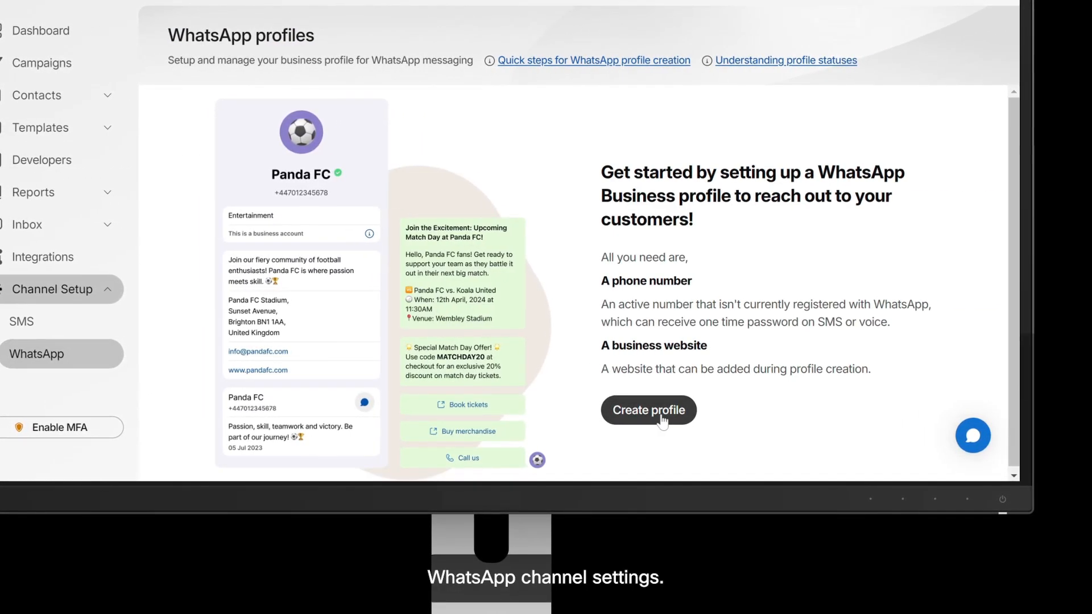
Step: Begin a new WhatsApp business profile from the WhatsApp profiles page
{"action": "left_click", "coordinate": [647, 410]}
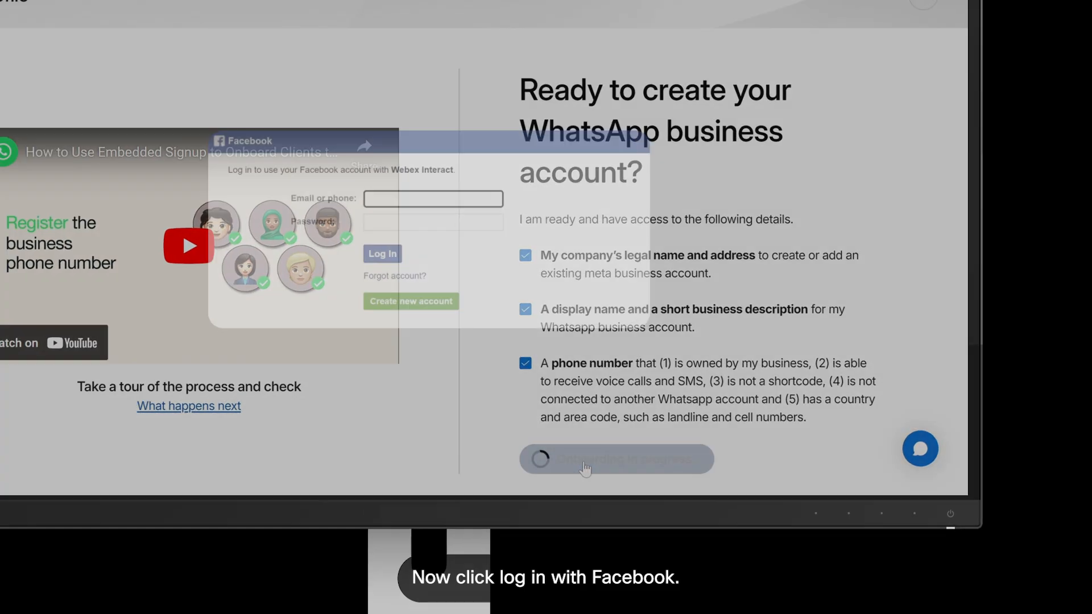
Step: Sign in to the Facebook account in the Meta popup
{"action": "left_click", "coordinate": [616, 459]}
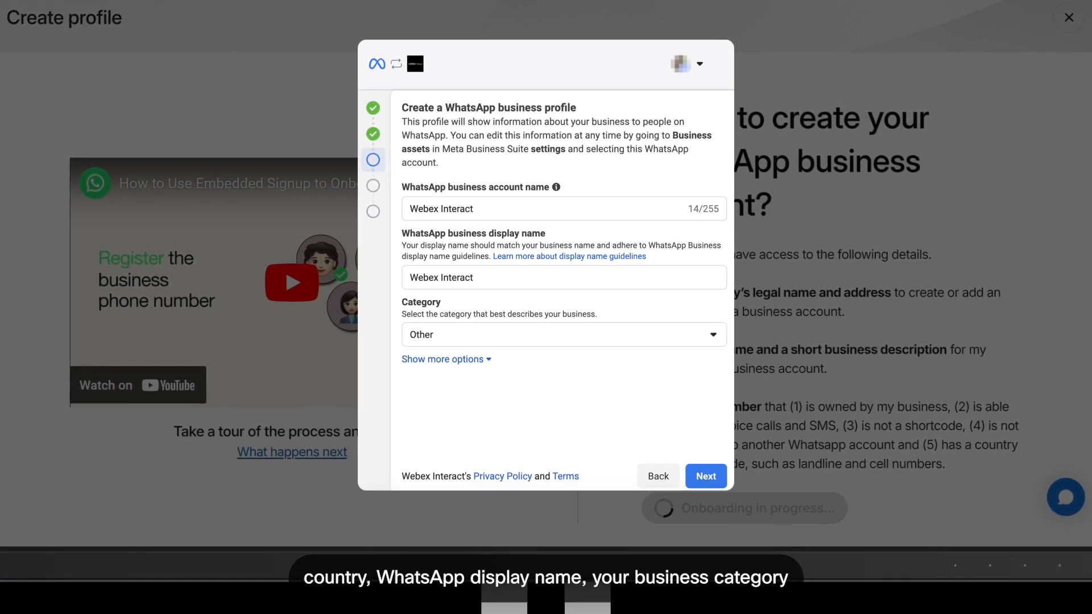
Step: Continue past profile details, submit the GB +44 number for text verification, and accept permissions via Get Started
{"action": "left_click", "coordinate": [705, 476]}
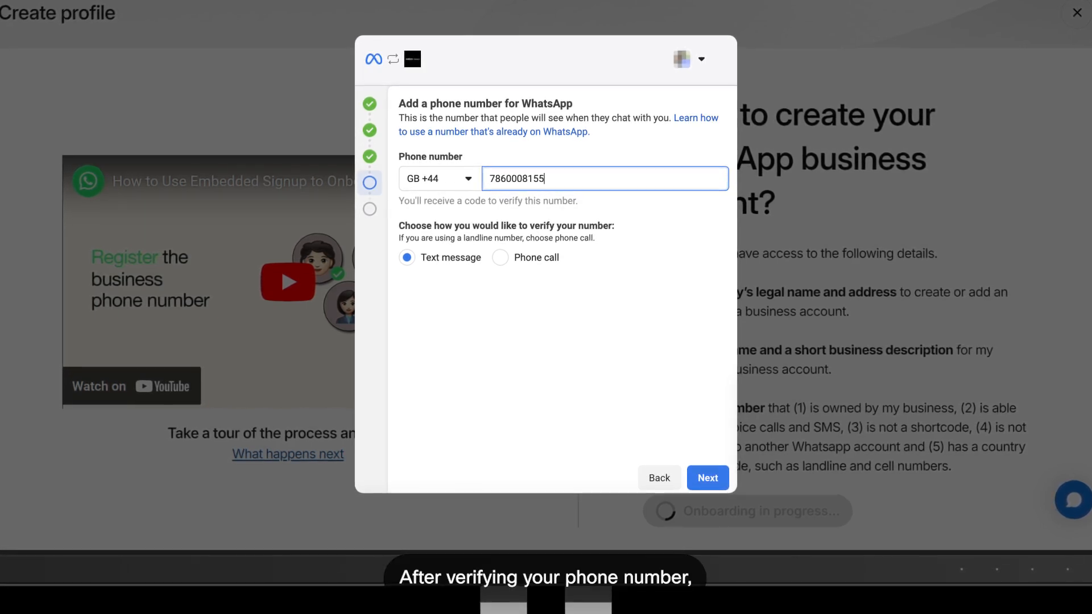
{"action": "left_click", "coordinate": [708, 477]}
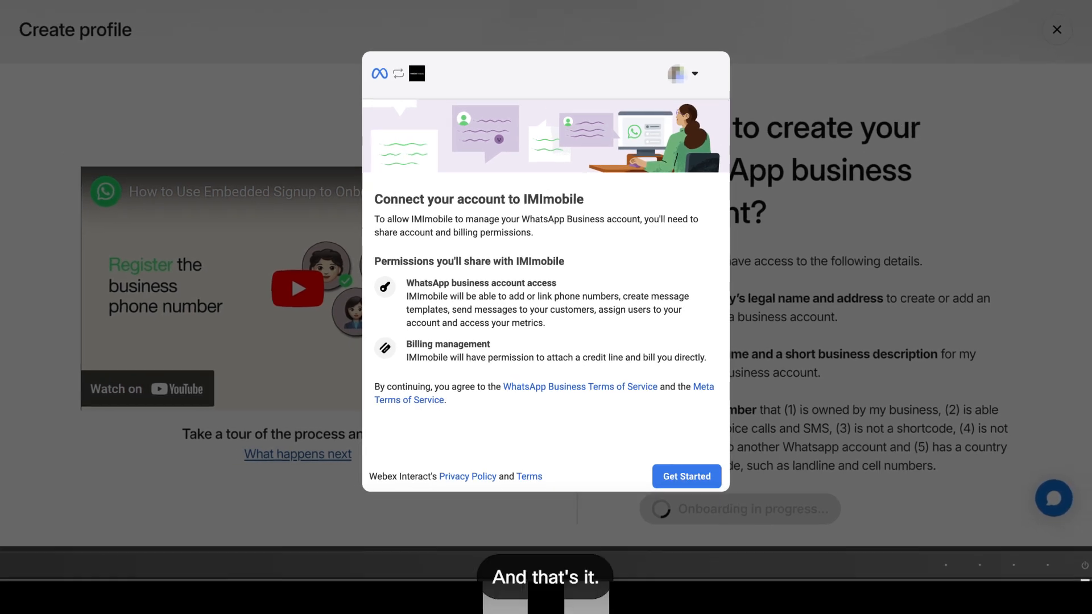
{"action": "left_click", "coordinate": [686, 477]}
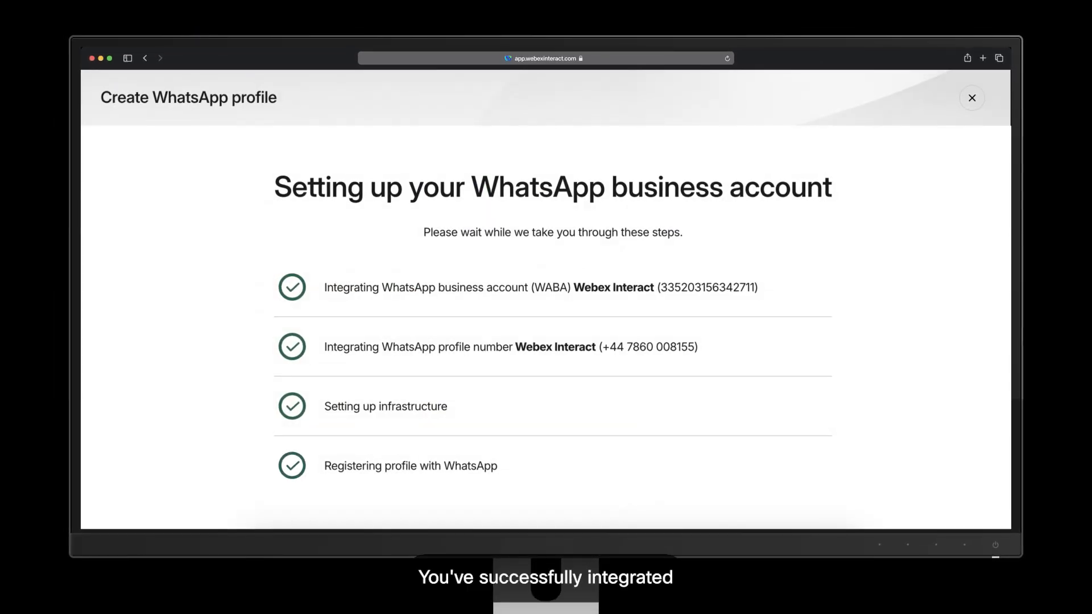